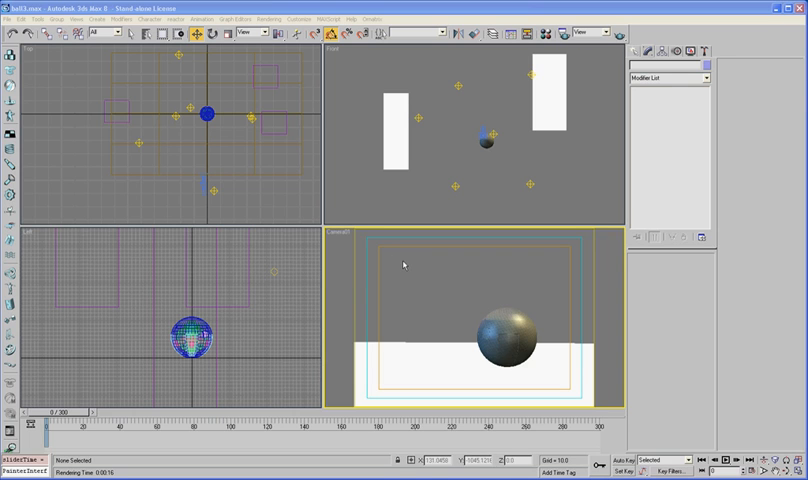
Scrub the timeline to preview the robot unfolding across several frames
left_click_drag(40, 410, 75, 410)
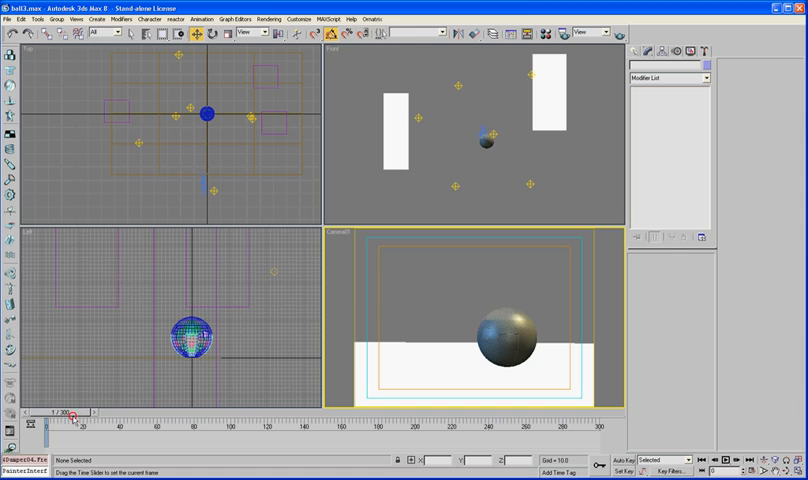
left_click_drag(80, 412, 275, 412)
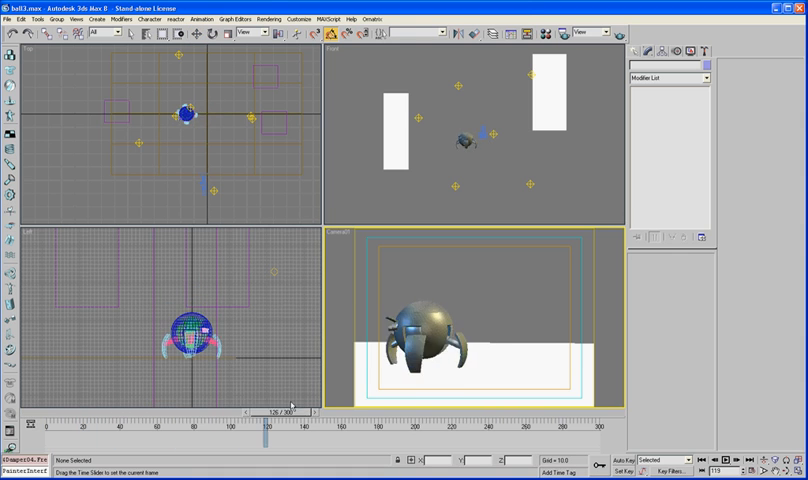
left_click_drag(272, 423, 205, 423)
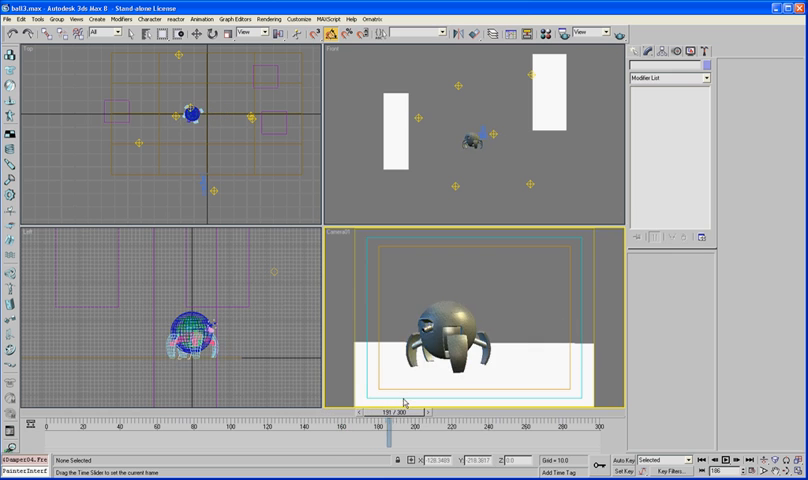
left_click_drag(393, 408, 160, 408)
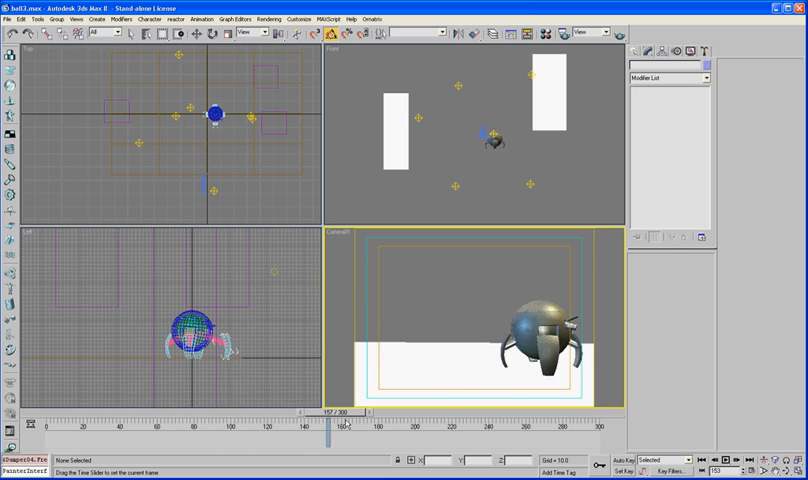
left_click_drag(328, 420, 405, 420)
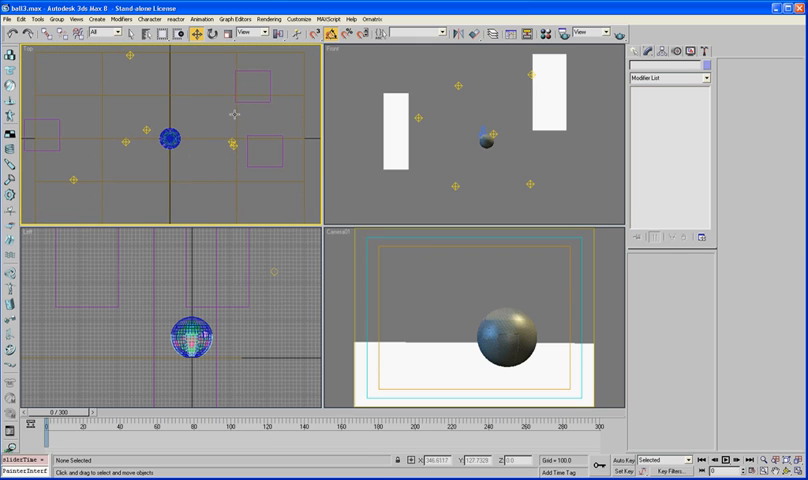
Make the top view active and bring up the common render settings
left_click(555, 267)
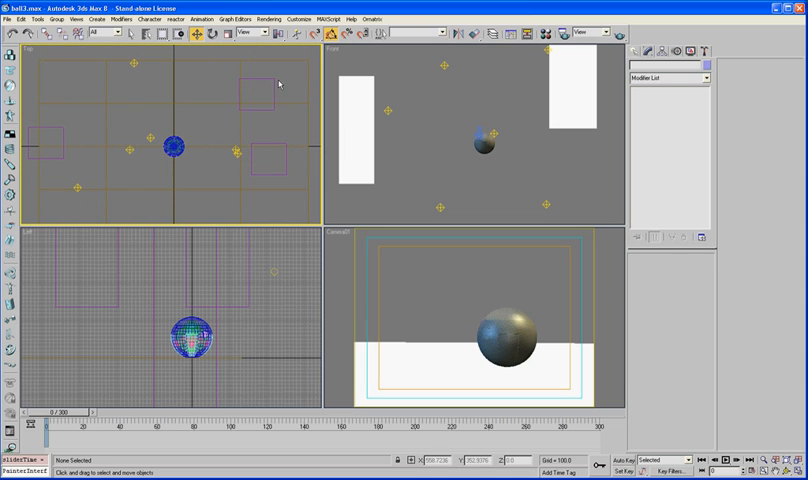
left_click(367, 203)
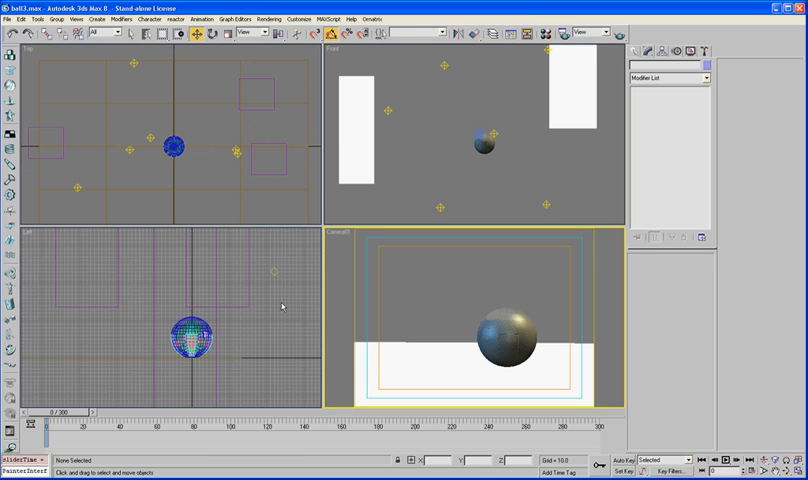
left_click_drag(50, 408, 215, 408)
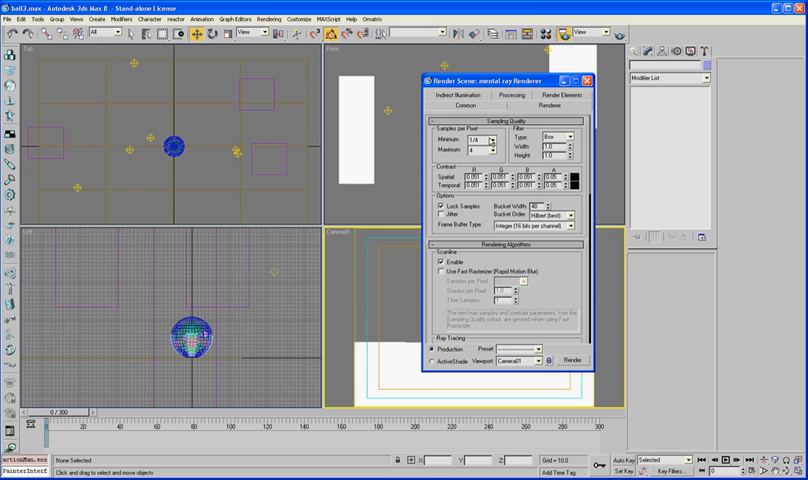
left_click(487, 139)
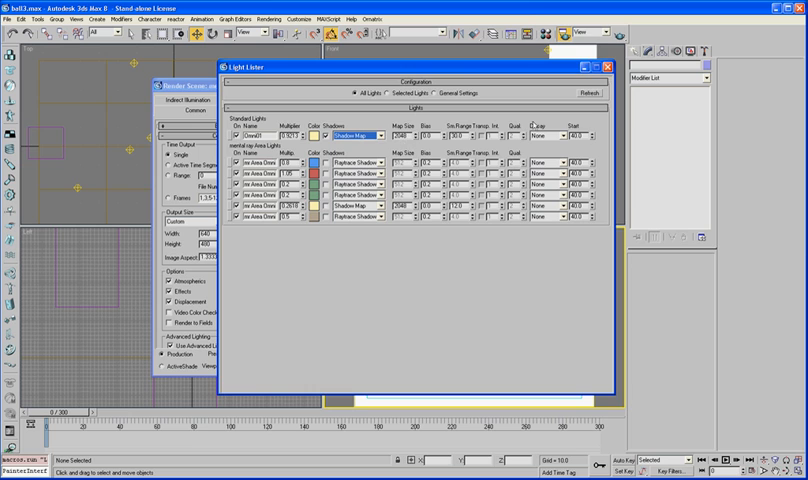
Close the Light Lister window, returning to the Common render parameters
left_click(617, 66)
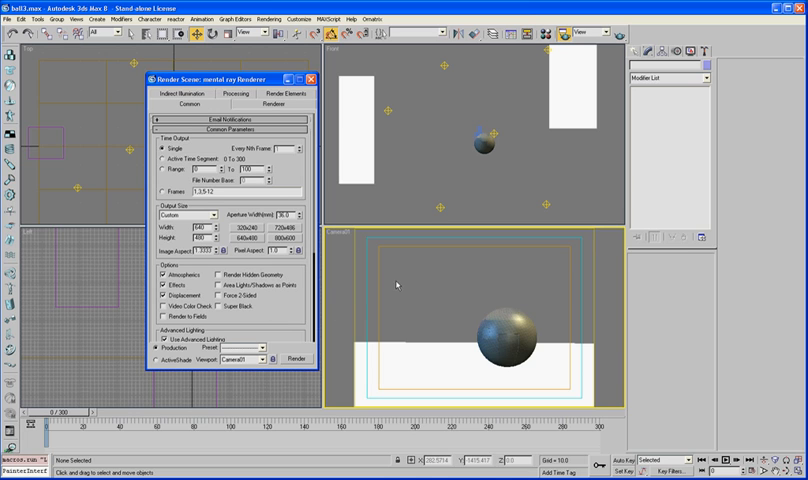
mouse_move(520, 211)
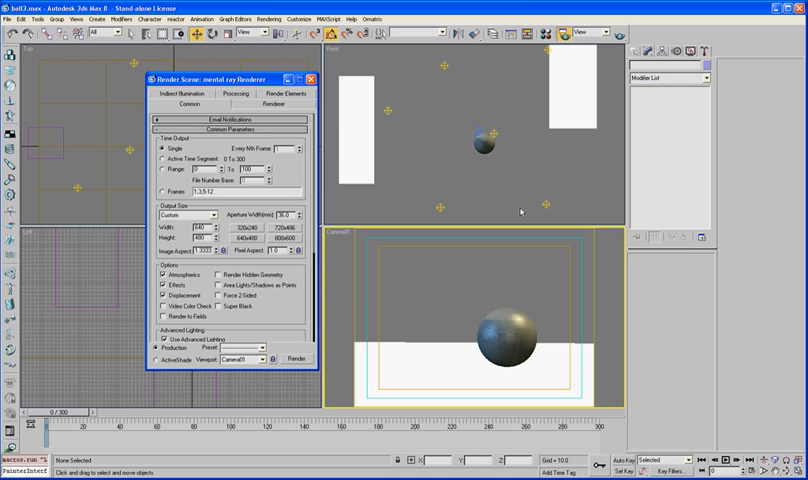
mouse_move(340, 157)
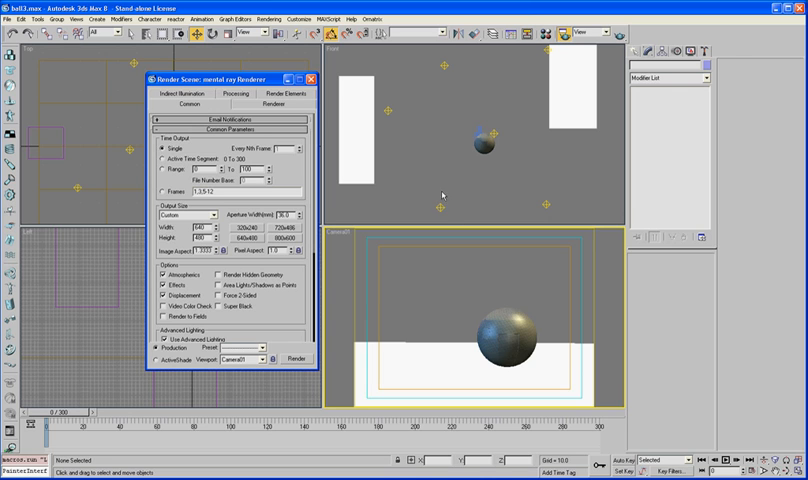
mouse_move(443, 197)
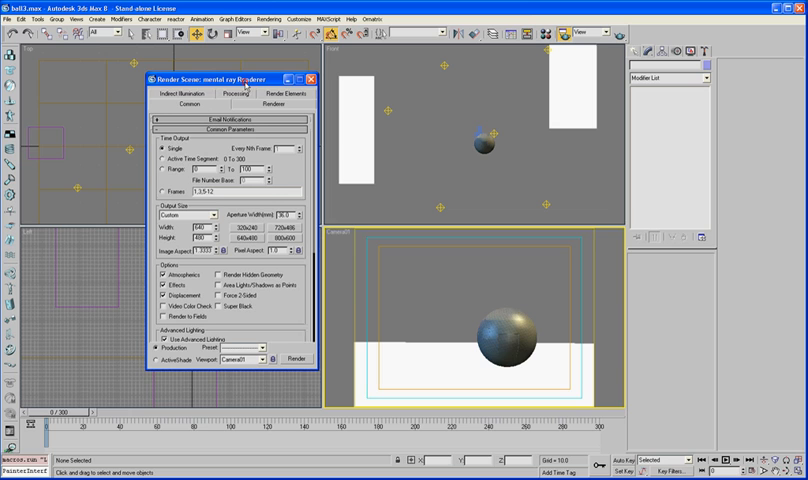
Set Active Time Segment output at 960×540, previewing the robot's motion and camera
left_click(162, 157)
type("960")
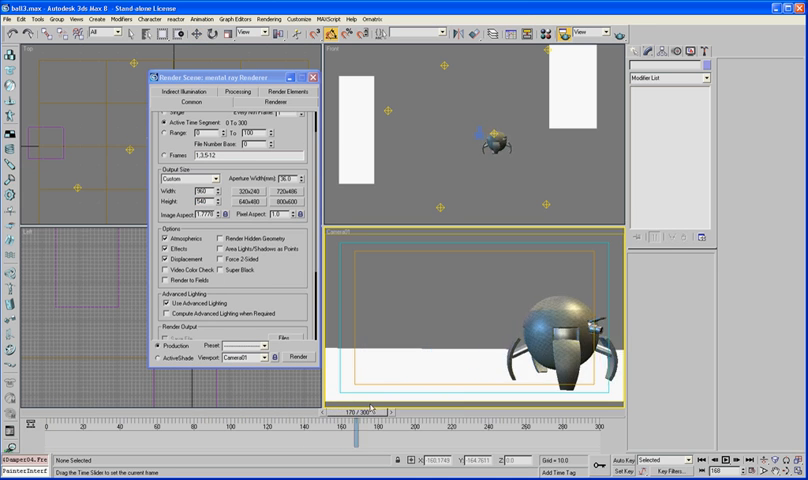
left_click_drag(363, 412, 510, 412)
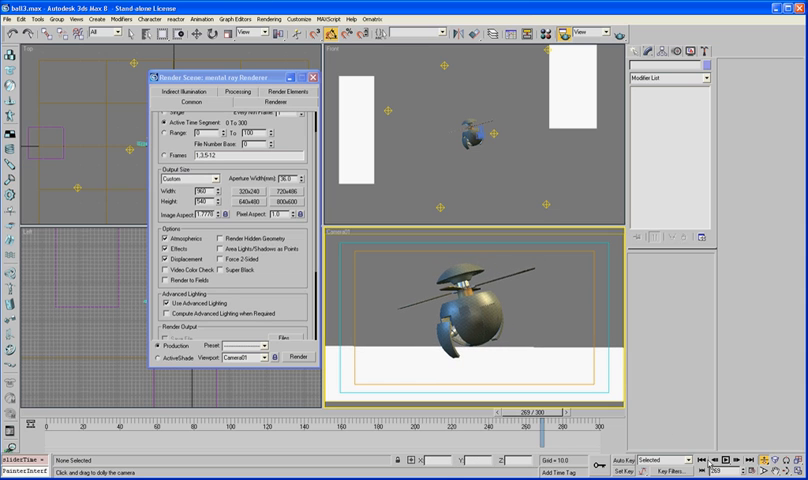
left_click(758, 457)
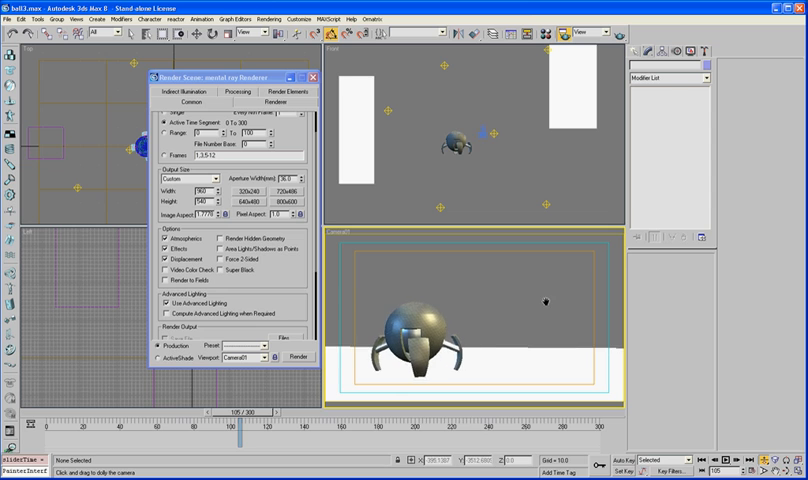
left_click_drag(247, 422, 193, 422)
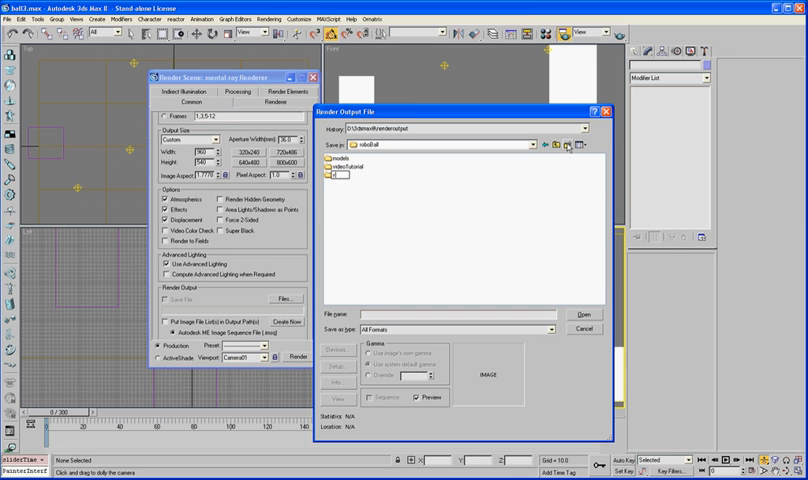
Create renders\beauty folders and save output as beauty.rpf with default RPF channels
left_click(573, 144)
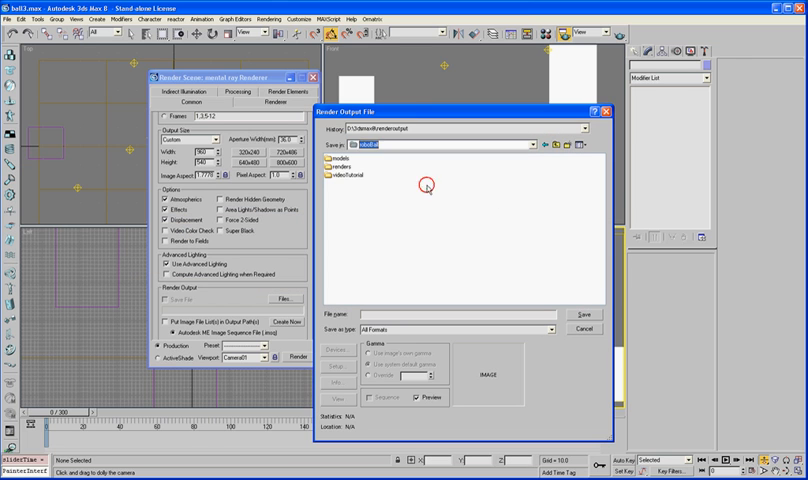
double_click(331, 169)
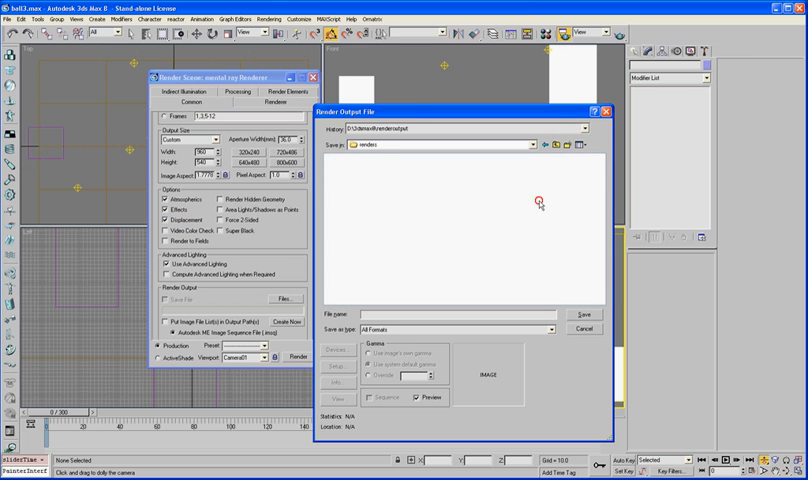
mouse_move(561, 168)
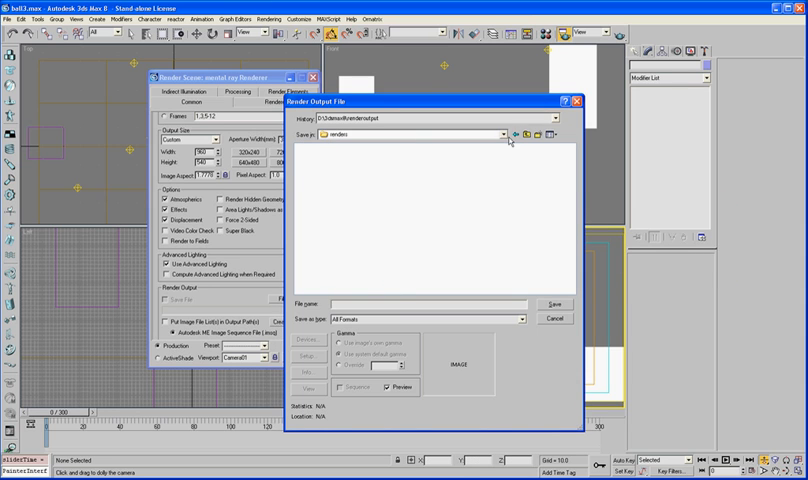
left_click(538, 135)
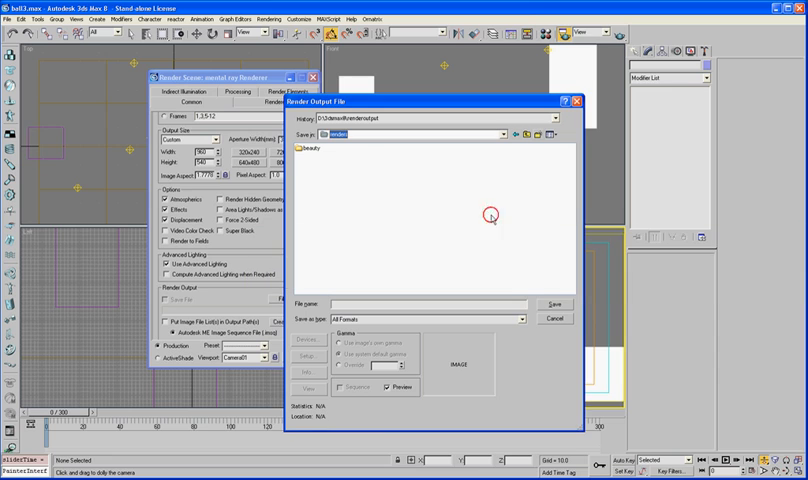
double_click(309, 148)
type("beauty.rpf")
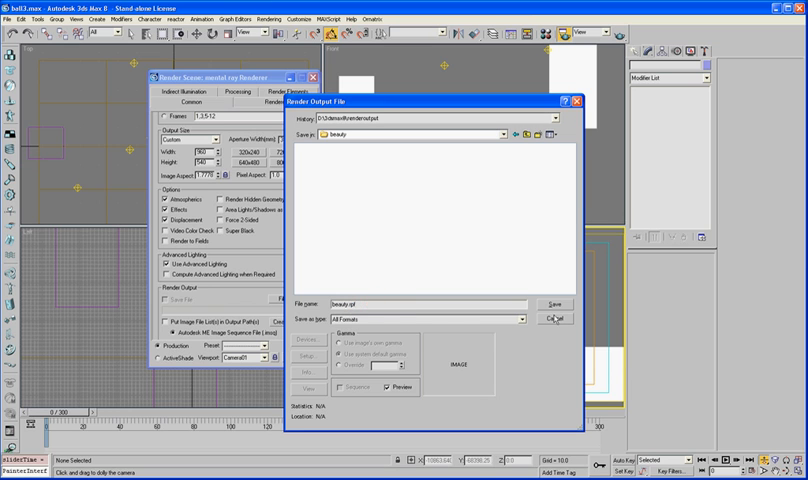
left_click(550, 304)
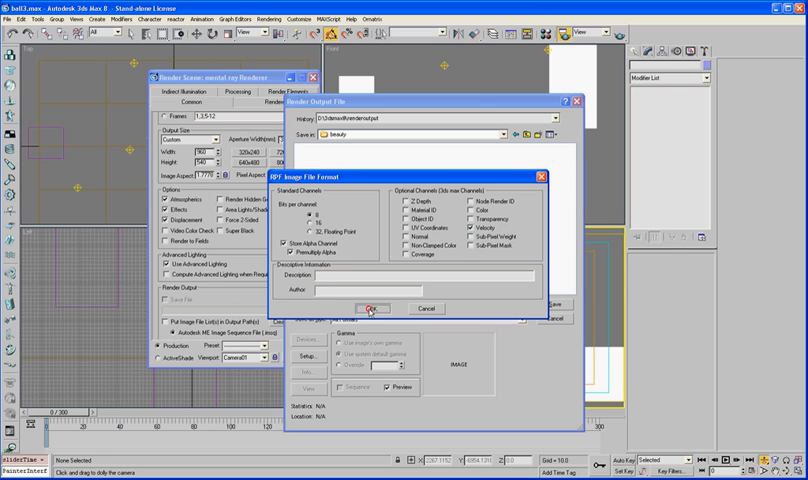
left_click(368, 307)
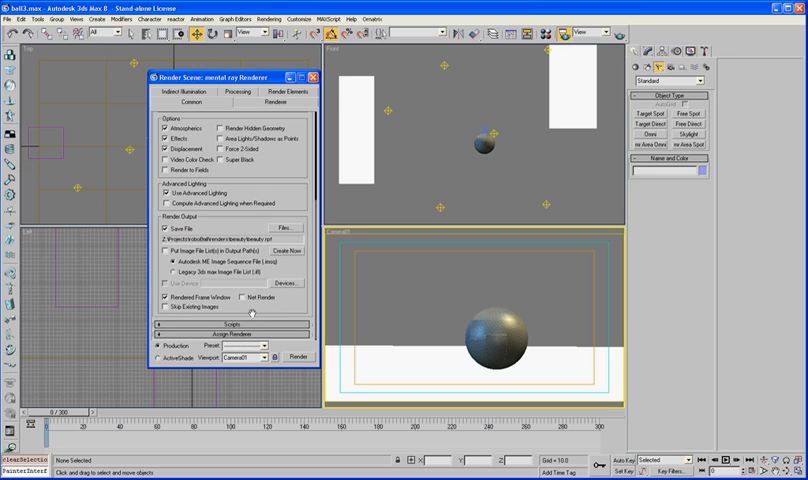
Enable Net Render, connect to slave1 after one refused attempt, and submit the beauty job
left_click(292, 356)
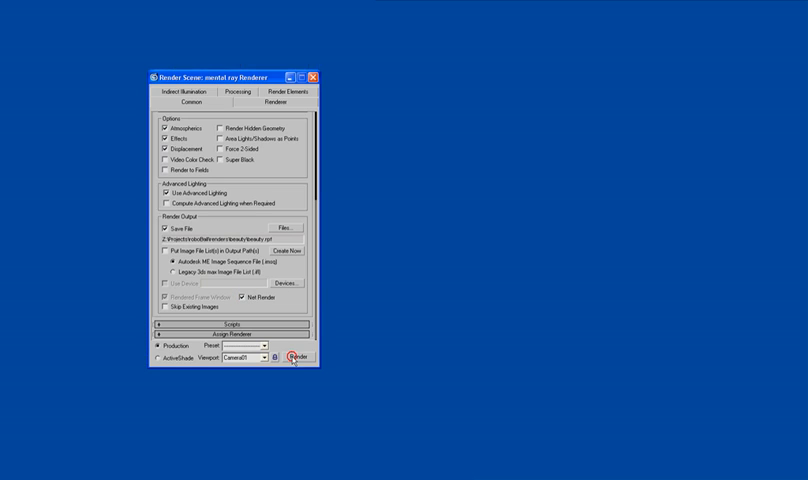
left_click(295, 359)
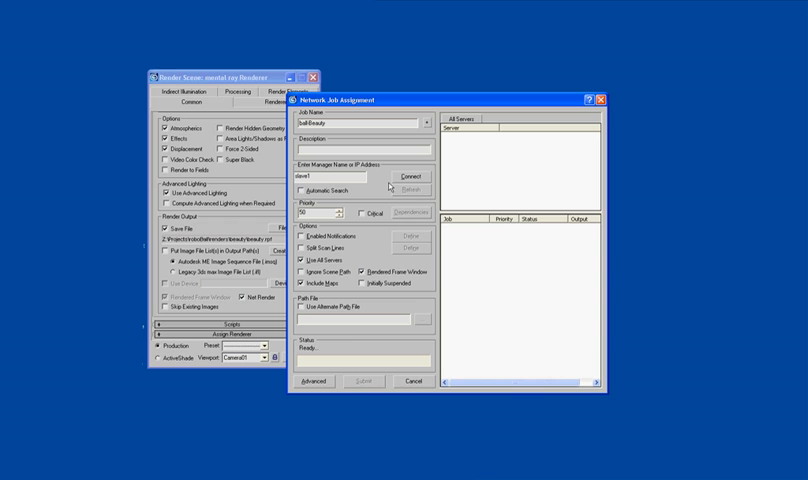
left_click(404, 174)
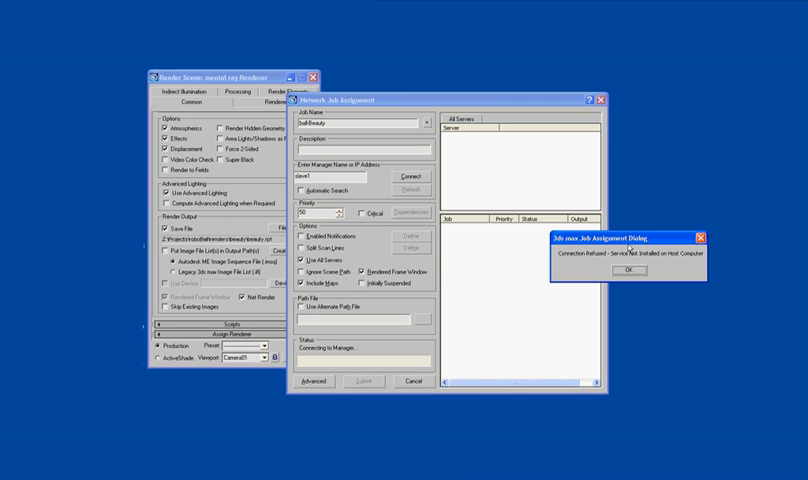
left_click(626, 272)
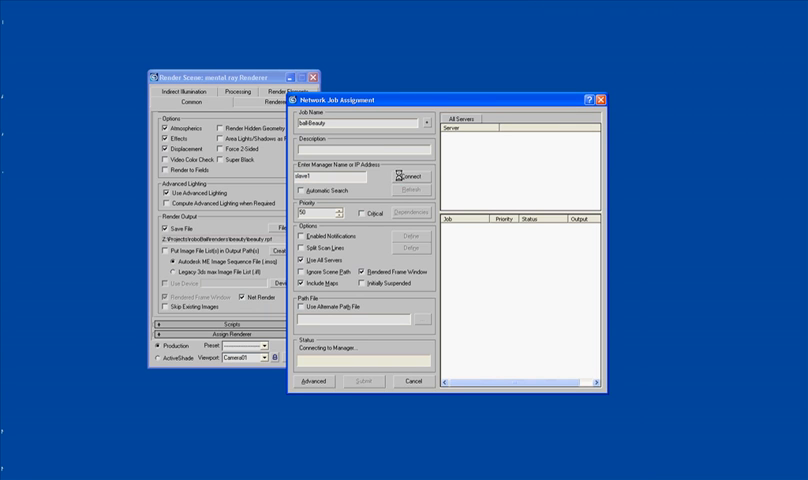
left_click(404, 176)
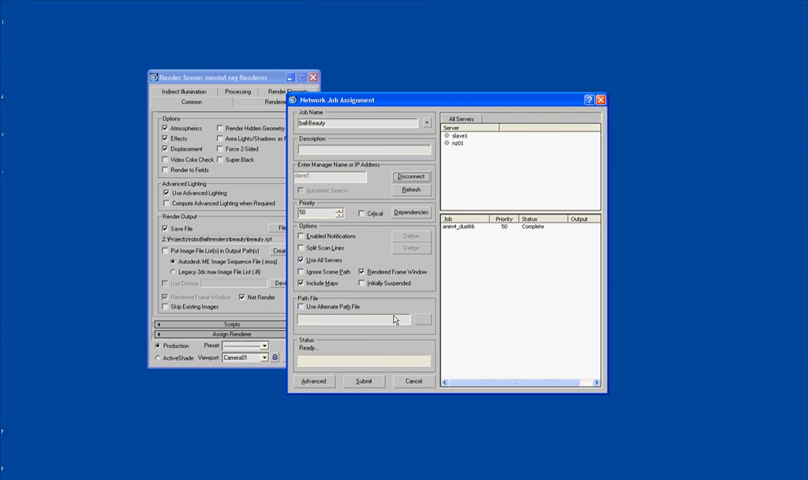
left_click(360, 381)
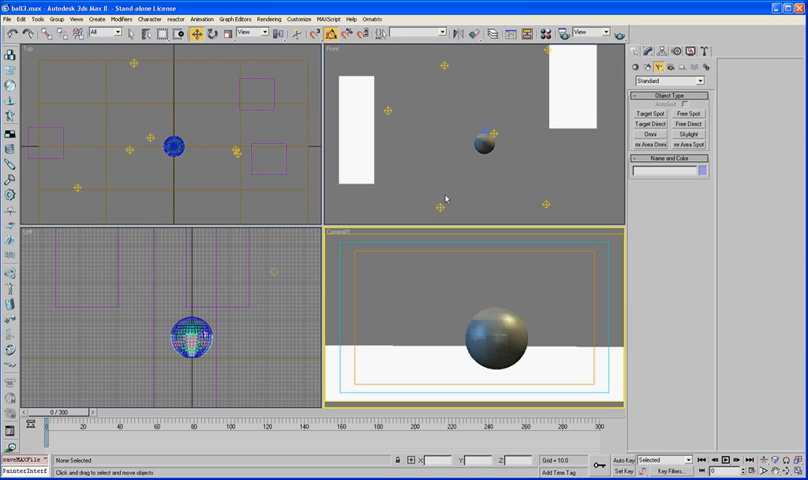
mouse_move(448, 198)
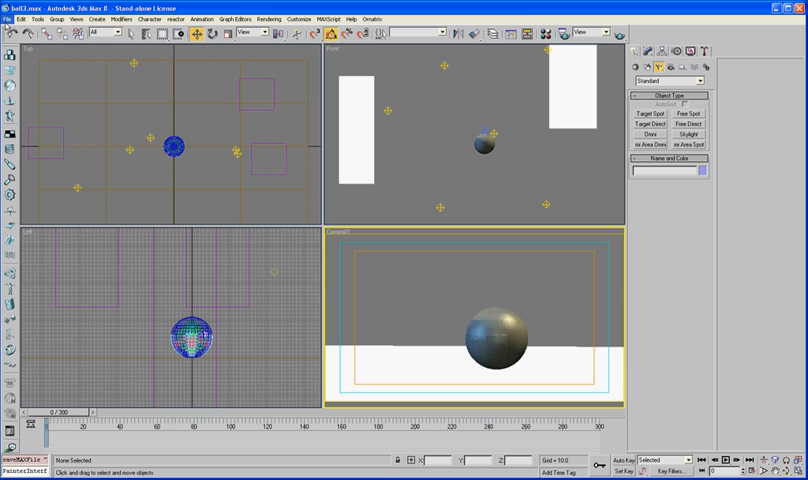
mouse_move(477, 220)
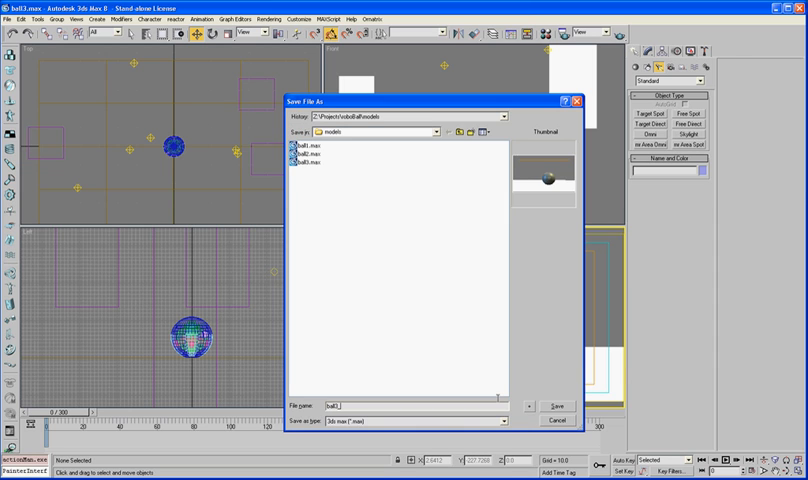
Confirm the Save As dialog, storing the scene as models\ball3_AO.max
left_click(554, 406)
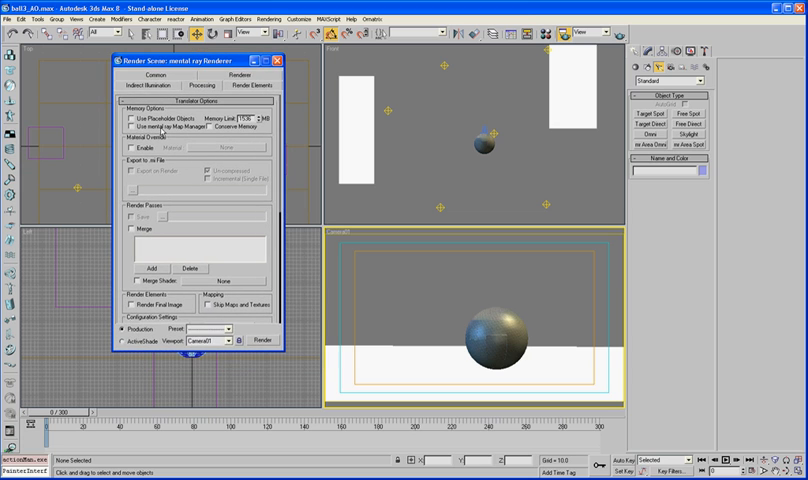
Enable Material Override in the mental ray Processing settings
left_click(128, 147)
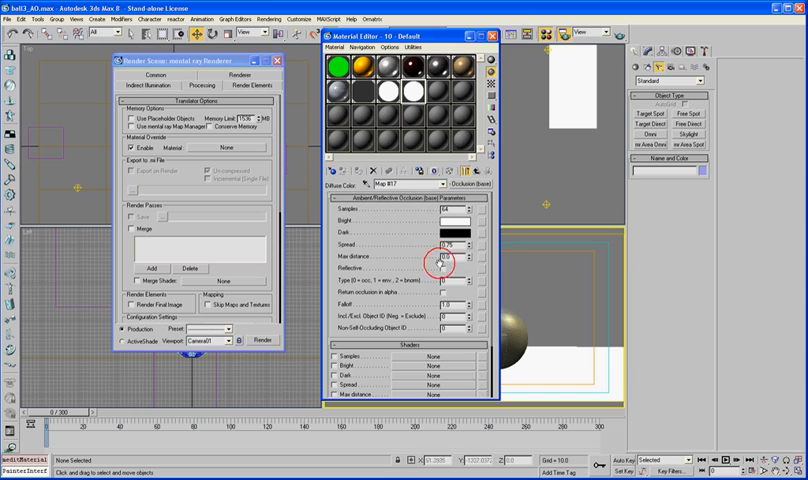
Edit the Occlusion Max distance spinner of the AO map, setting it to 60
left_click(466, 190)
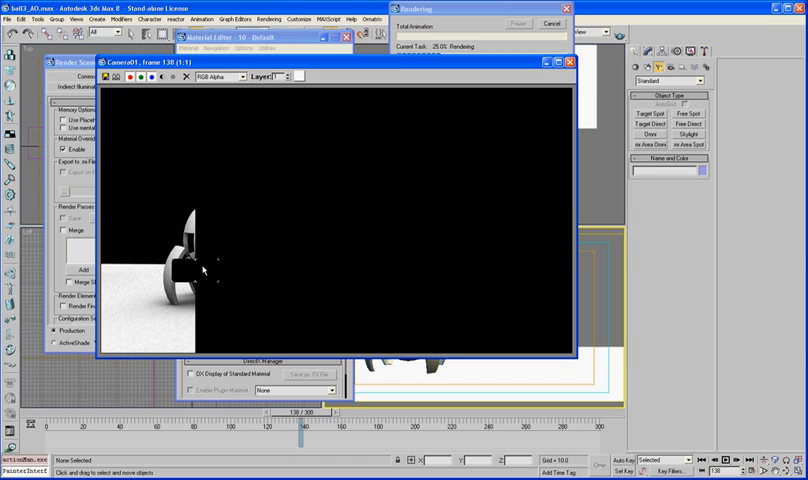
mouse_move(207, 272)
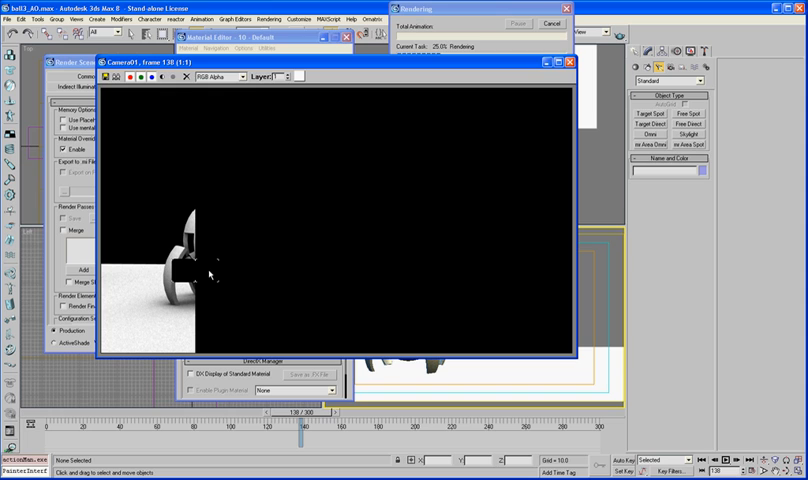
mouse_move(232, 182)
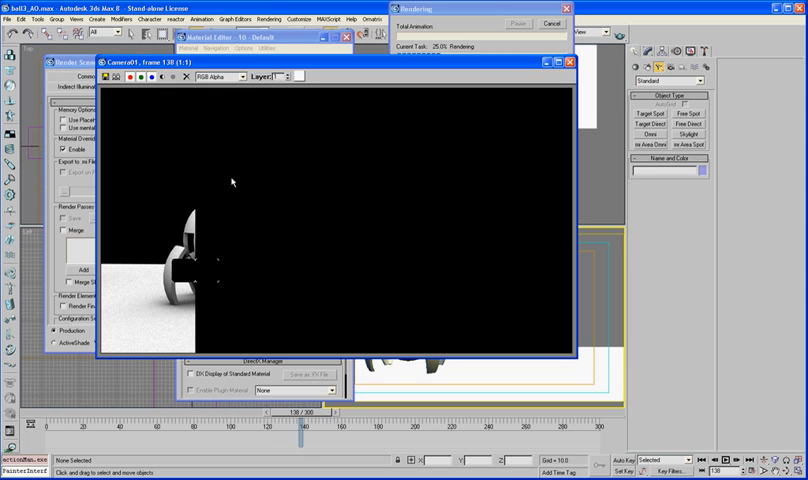
mouse_move(238, 185)
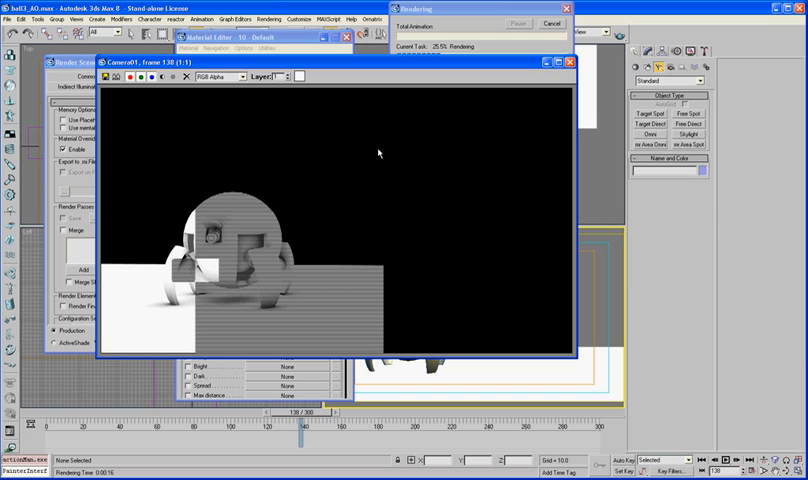
mouse_move(257, 241)
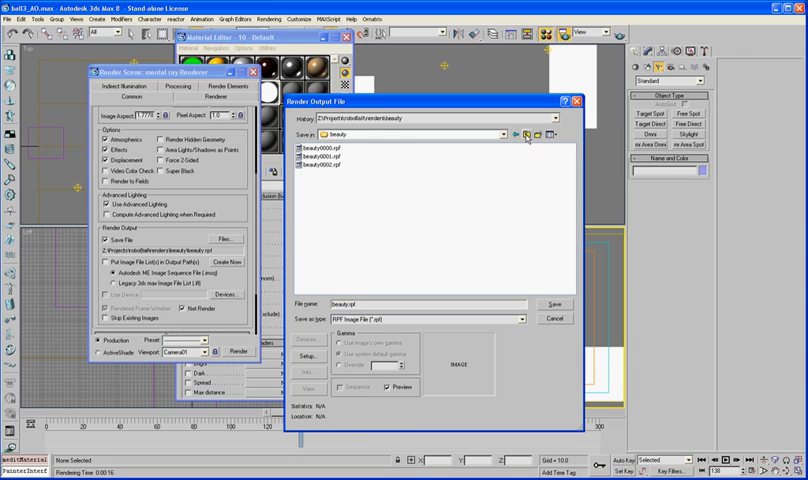
Save output as Targa AO.tga in renders\AO and connect the ball3_AO job to slave1
left_click(548, 135)
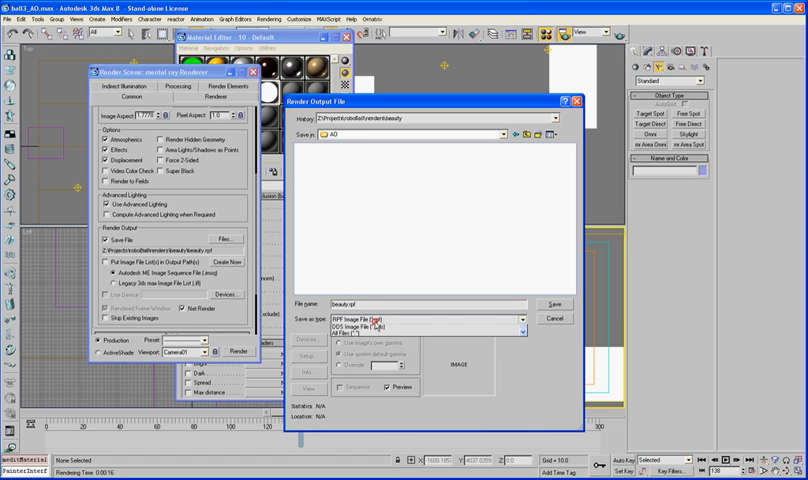
left_click(429, 318)
type("AO")
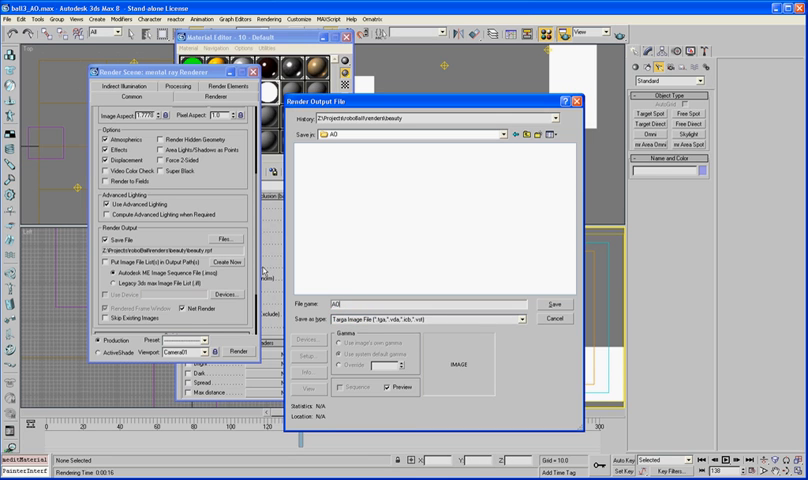
left_click(546, 302)
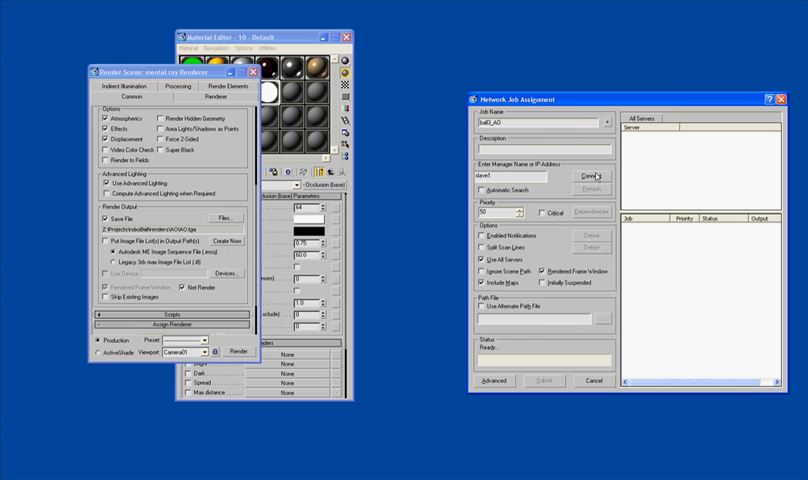
left_click(590, 176)
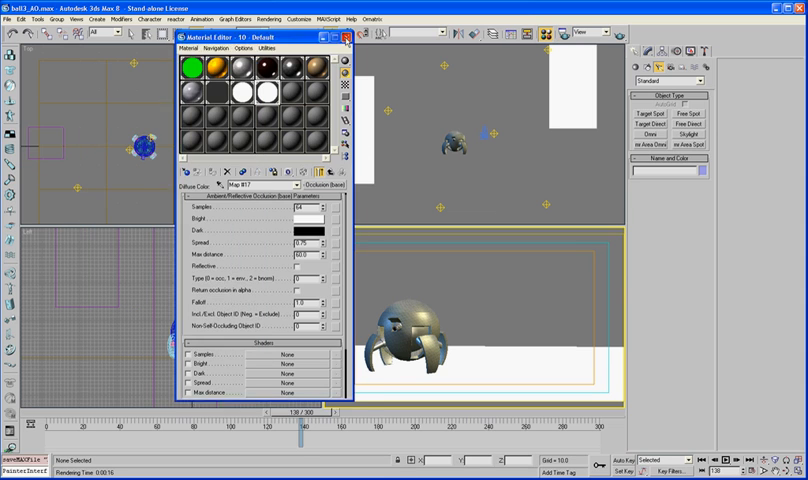
Close the Material Editor, save as ball3_specular.max, and scrub to around frame 180
left_click(349, 38)
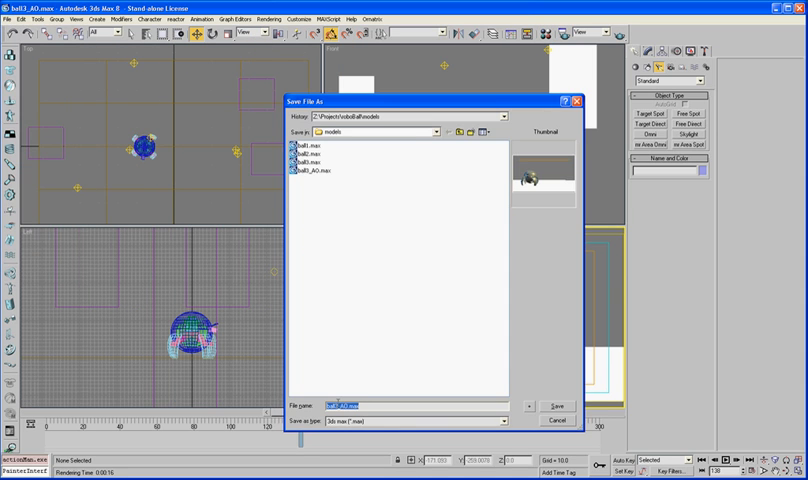
type("ball3_specular")
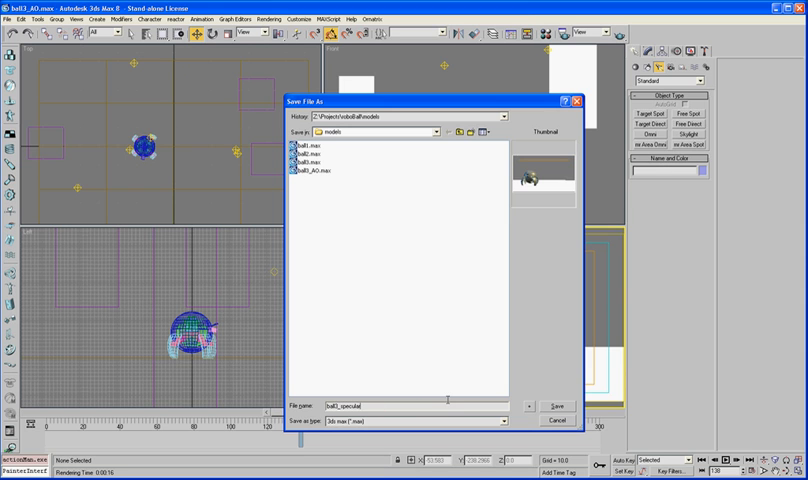
left_click(551, 405)
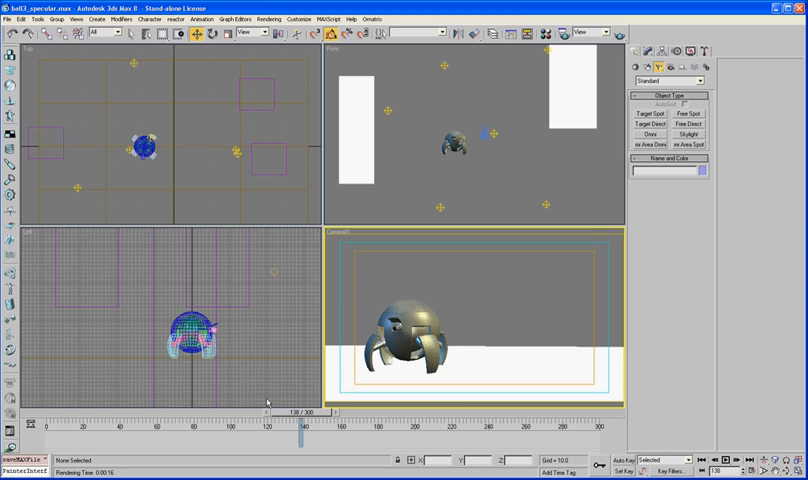
left_click_drag(296, 410, 374, 410)
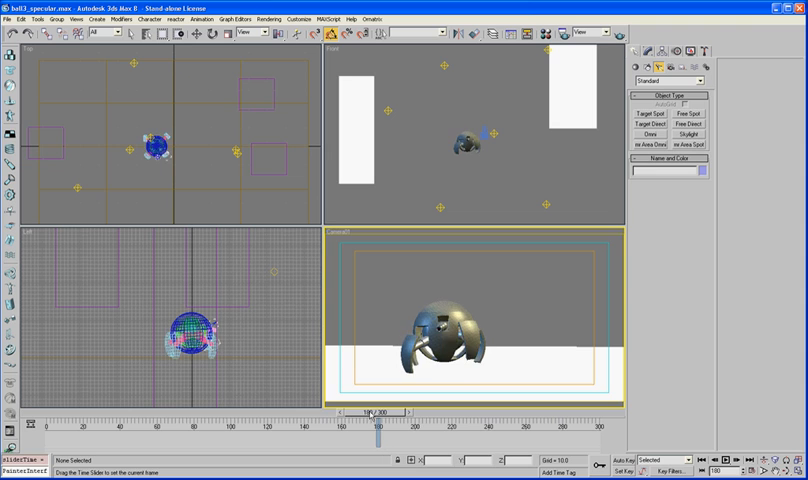
left_click_drag(365, 418, 380, 418)
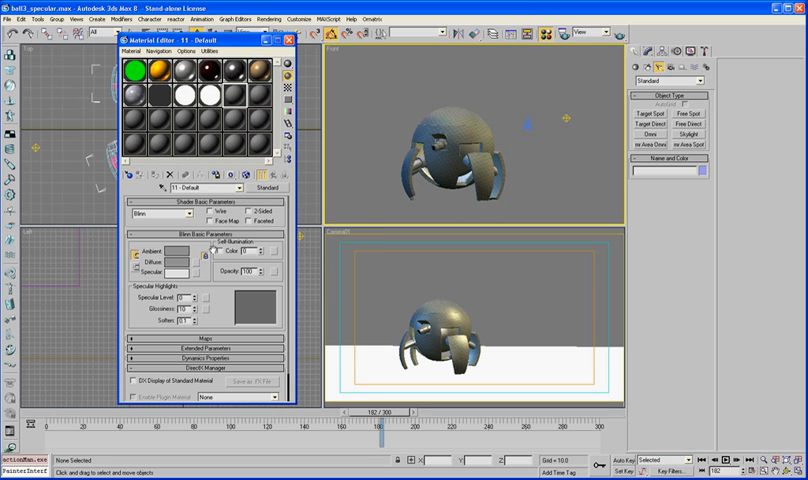
Set material 11's diffuse and ambient colours to black (RGB 0,0,0)
left_click(178, 260)
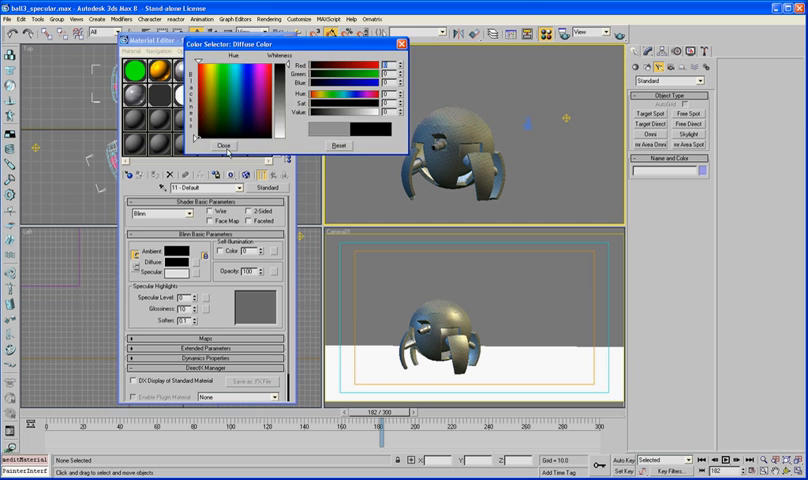
left_click(224, 145)
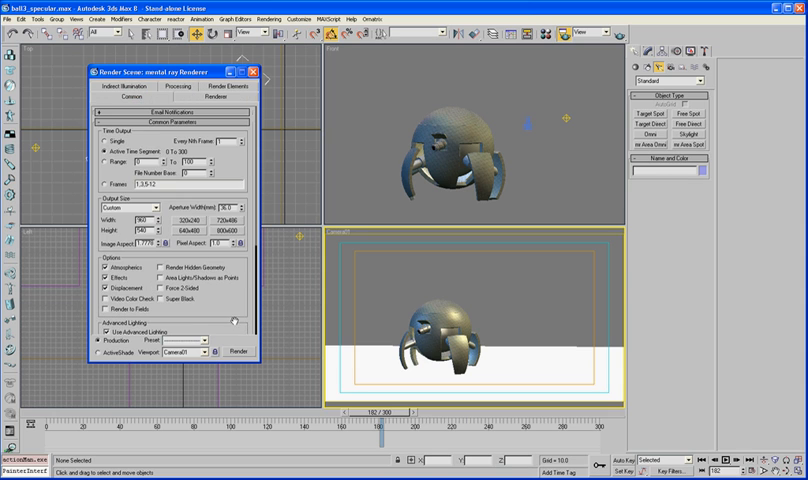
Assign Default Scanline Renderer as the production renderer and toggle one of its options
scroll("down", 3)
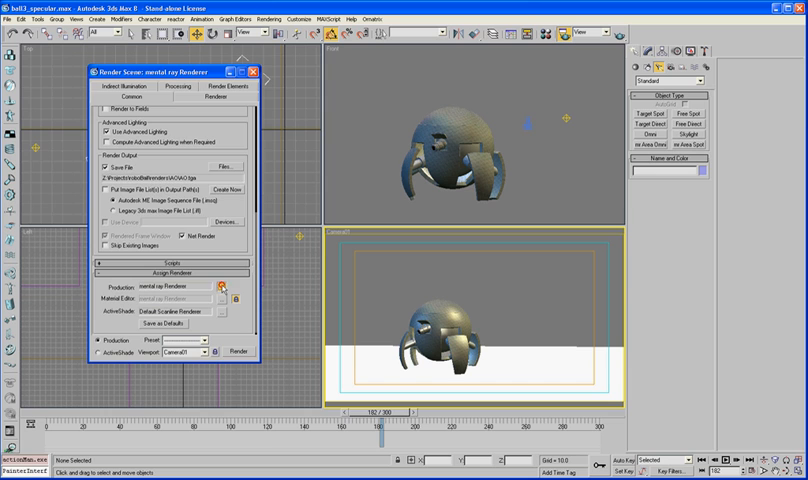
left_click(224, 286)
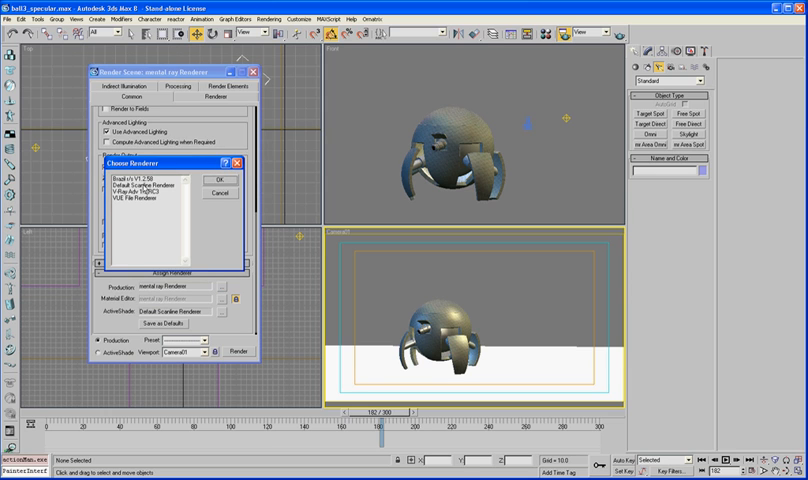
left_click(209, 180)
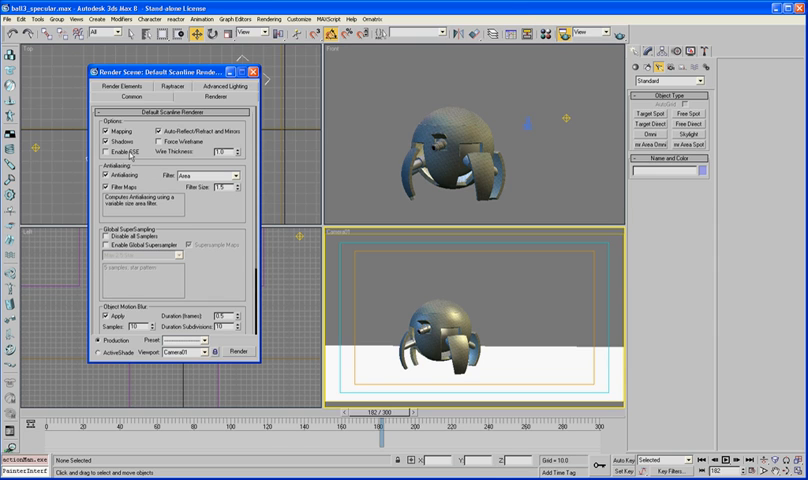
left_click(105, 153)
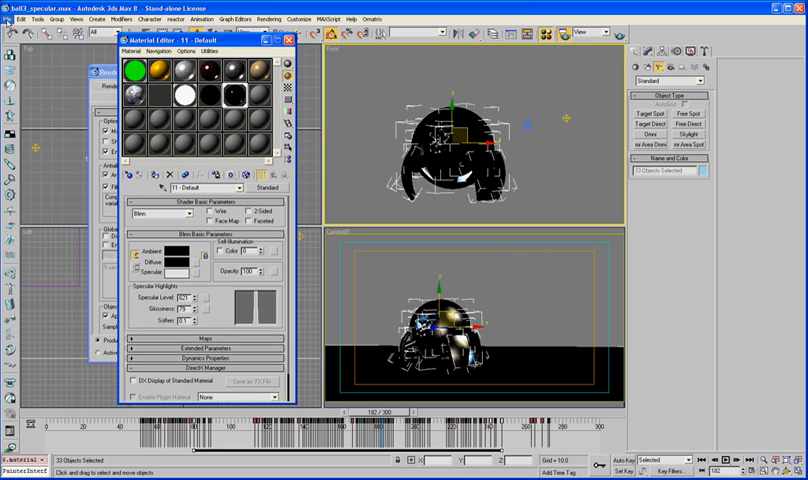
Save the scene under a new name and raise material 11's Specular Level and Glossiness
left_click(10, 18)
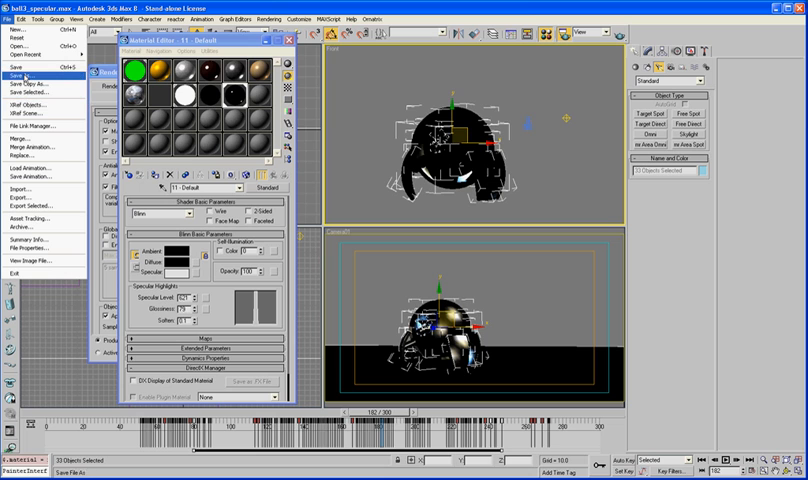
mouse_move(26, 75)
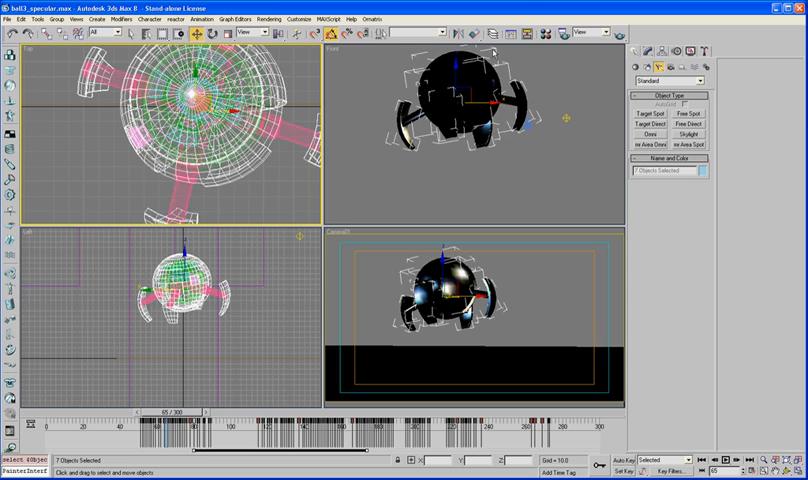
left_click(180, 265)
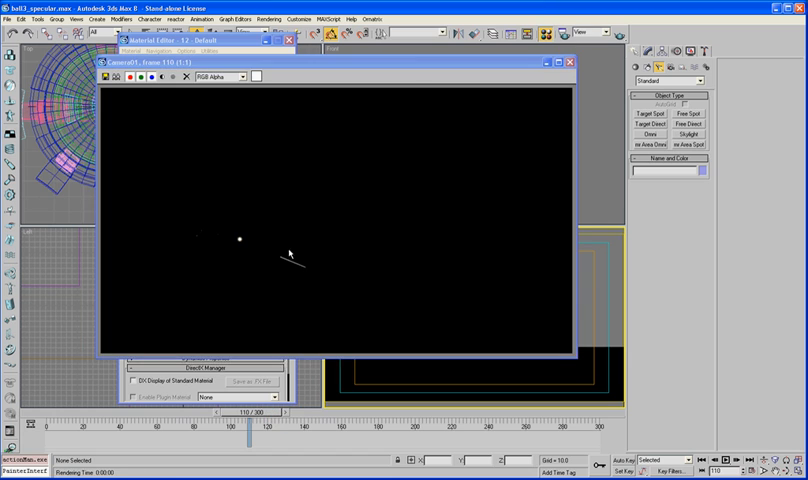
left_click_drag(252, 410, 305, 410)
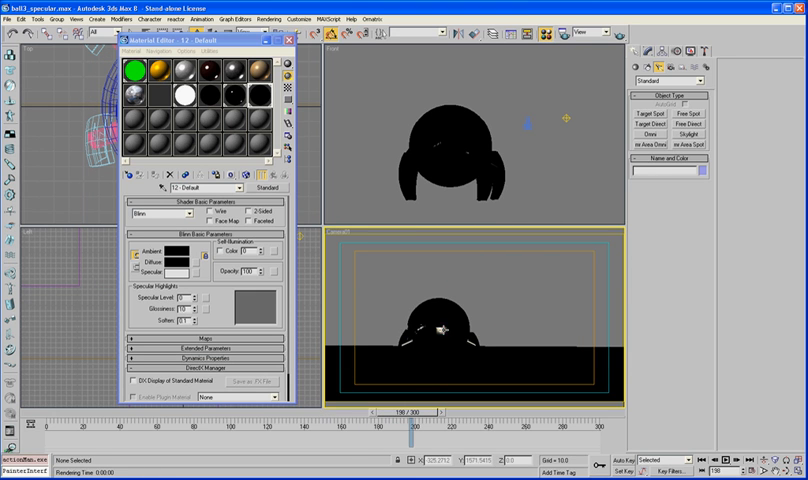
left_click(450, 145)
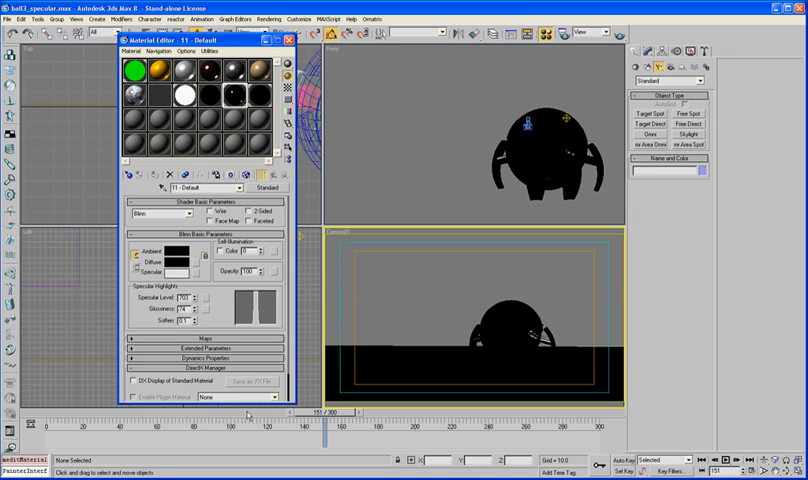
Scrub to frames around 110, 170 and later to check the specular pass
left_click_drag(330, 424, 245, 424)
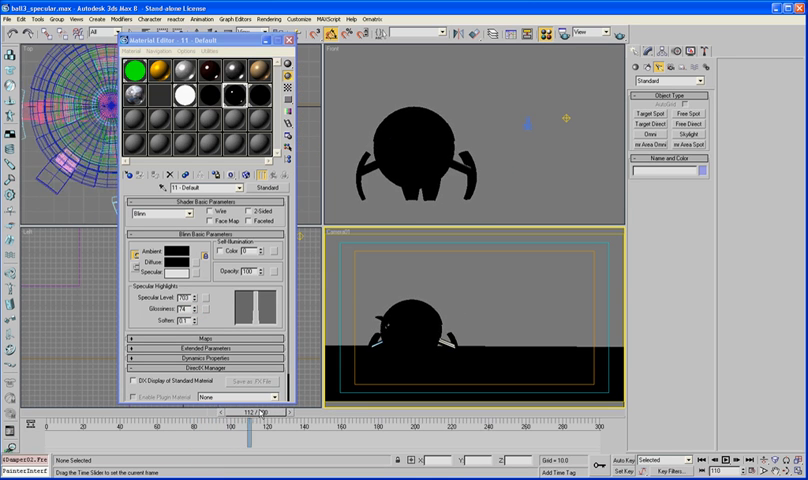
left_click_drag(248, 425, 365, 425)
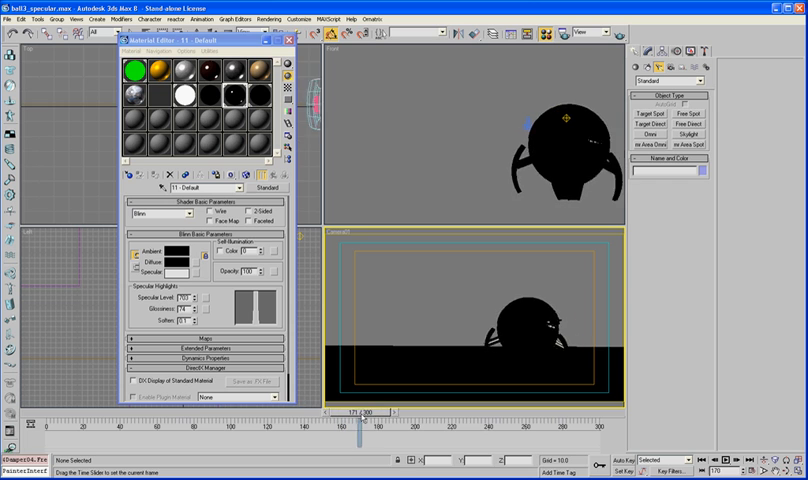
left_click_drag(360, 419, 470, 419)
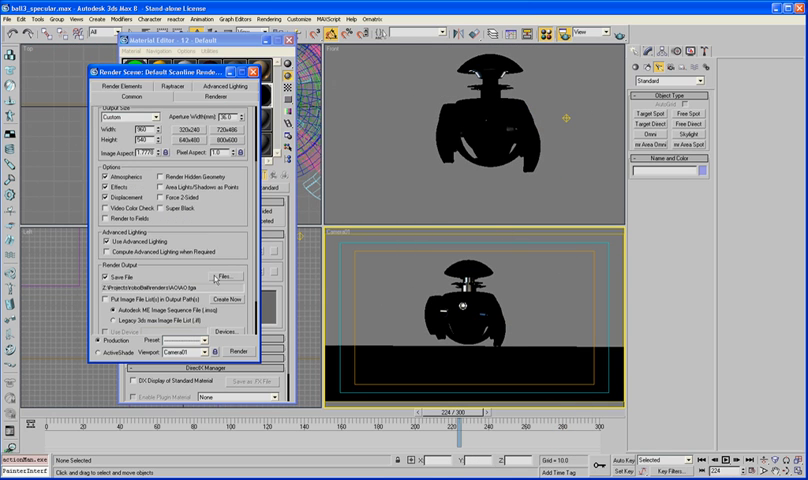
Save frames as specular.tga in renders\specular and submit the ball3_specular network job
left_click(221, 278)
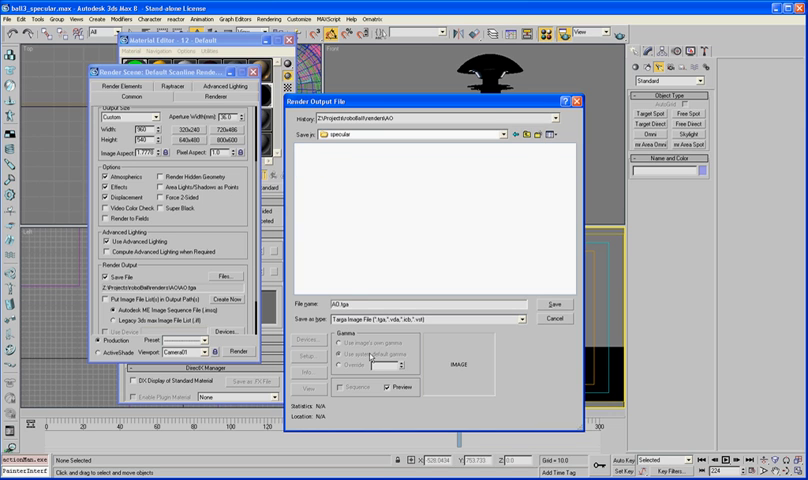
left_click(545, 303)
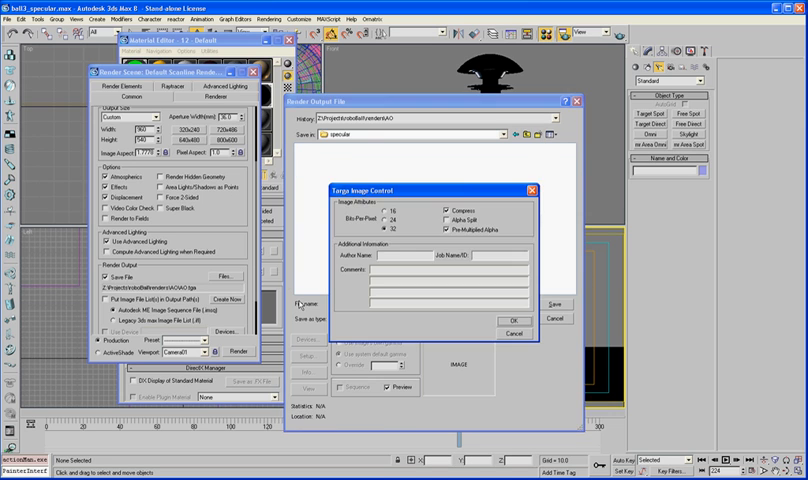
left_click(505, 320)
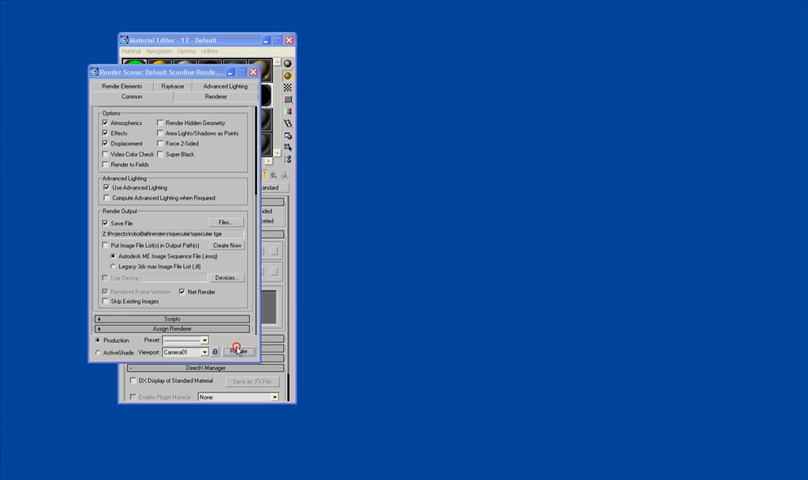
left_click(232, 352)
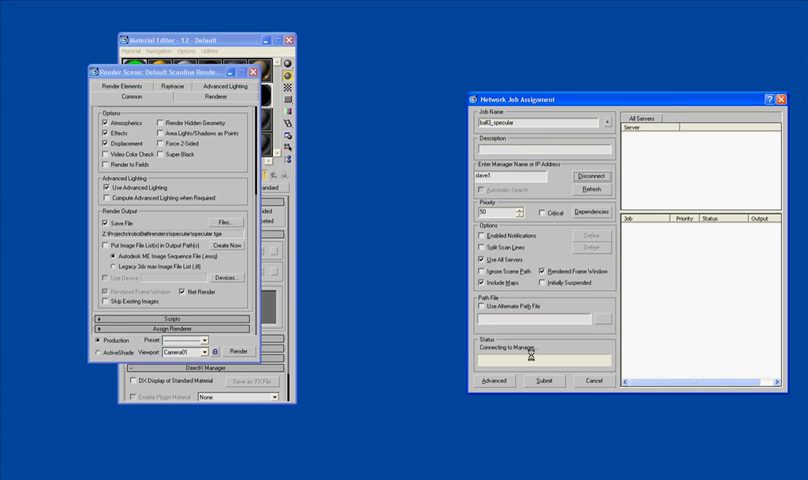
left_click(585, 189)
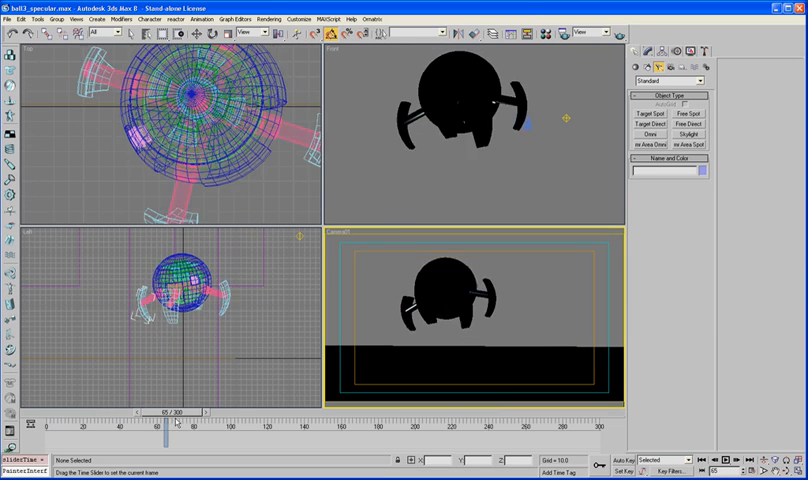
Scrub to frame 224, rewind to frame 0, and zoom out the Front viewport
left_click_drag(177, 425, 457, 425)
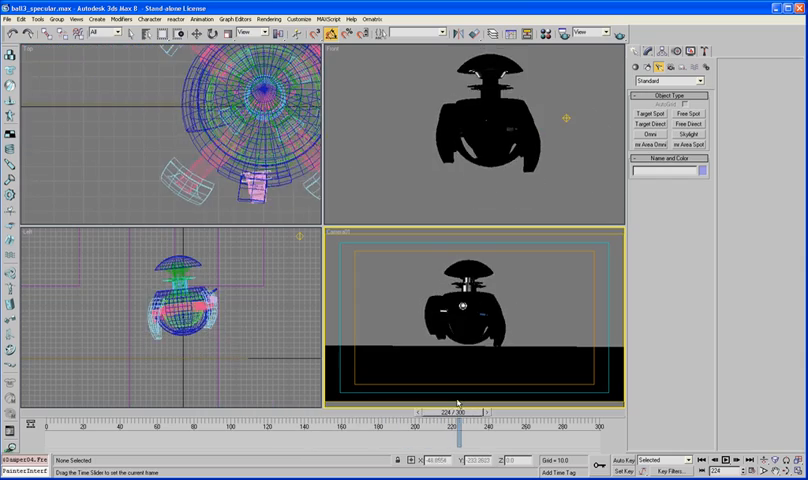
left_click_drag(453, 410, 432, 410)
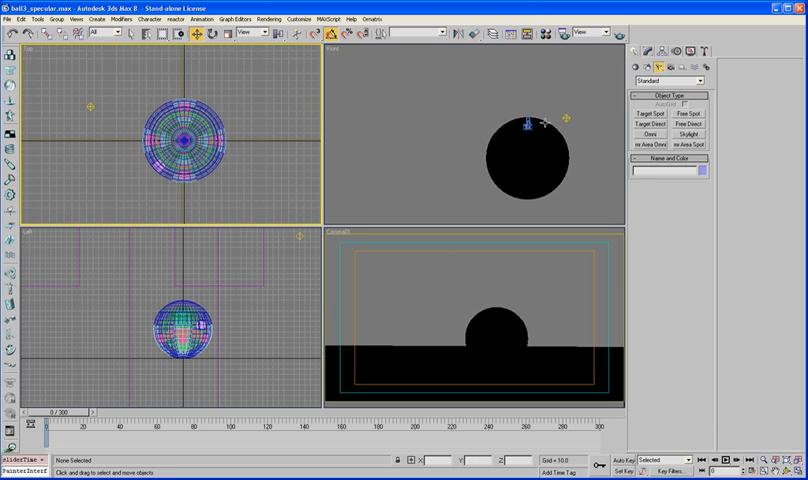
left_click_drag(520, 140, 471, 140)
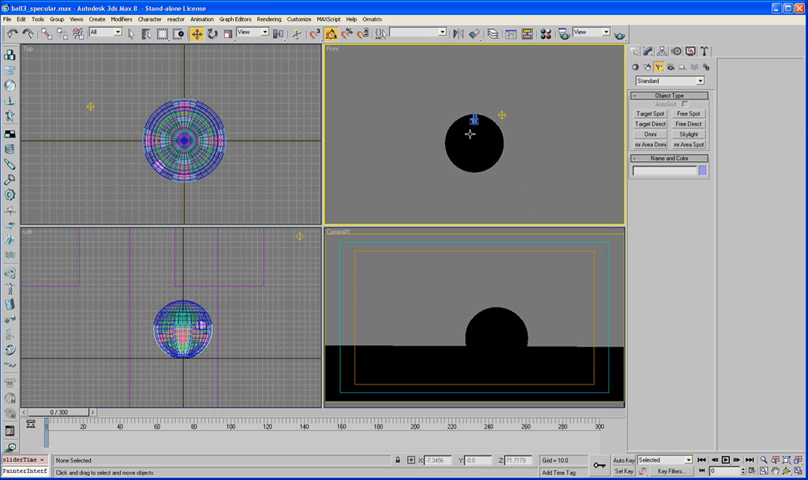